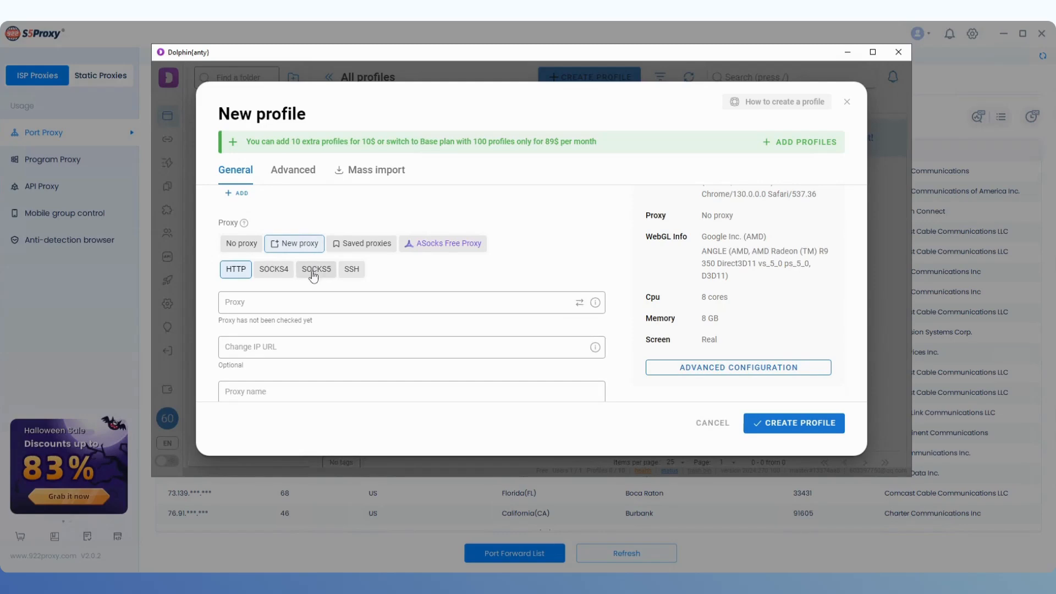
# Choose SOCKS5 as the new proxy's protocol in the New profile dialog
pyautogui.click(315, 269)
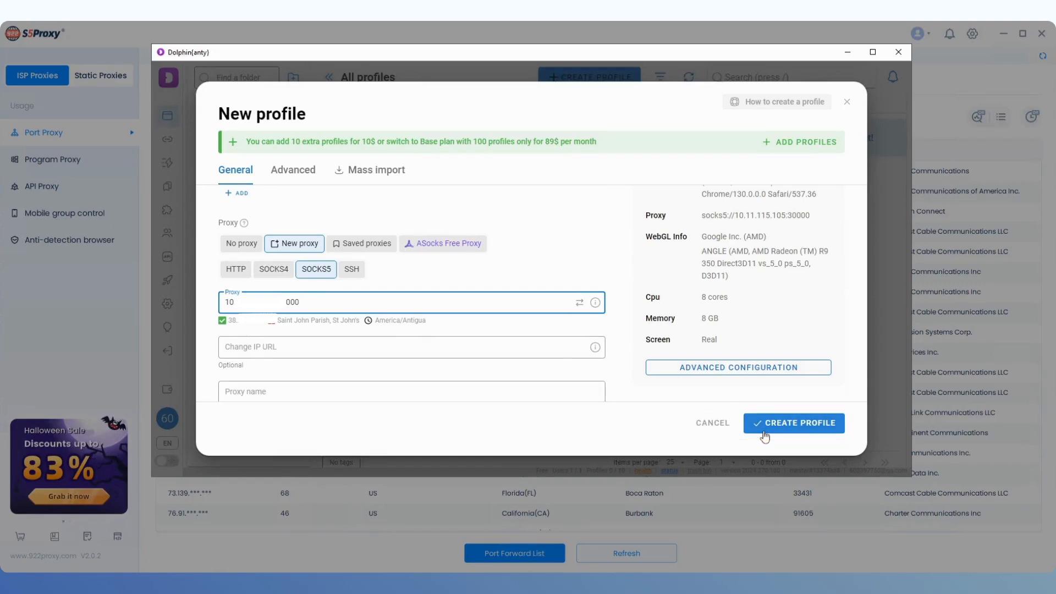